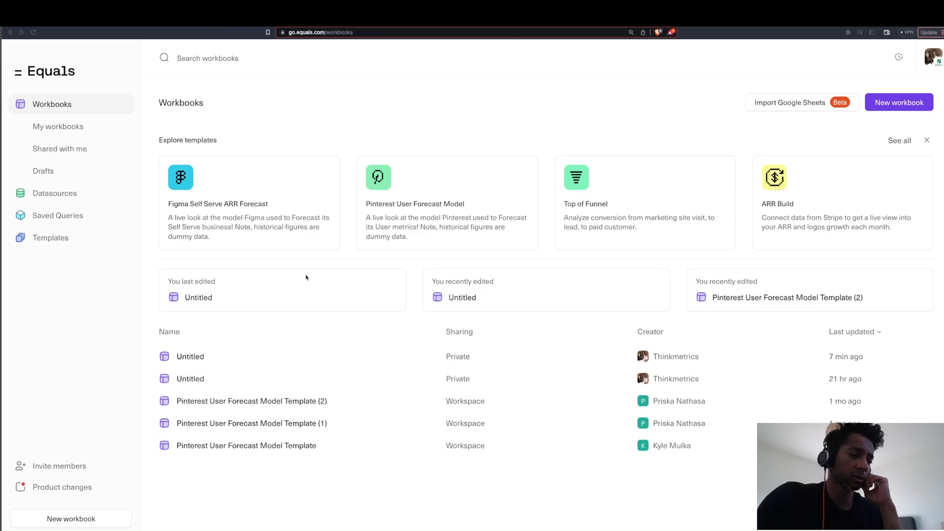
mouse_move(87, 137)
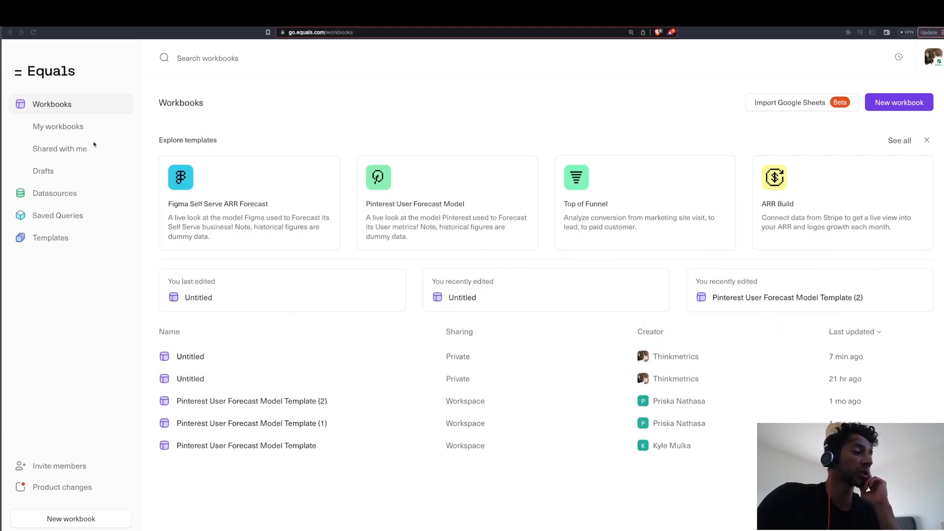
Show the My workbooks page listing only workbooks I created.
click(58, 126)
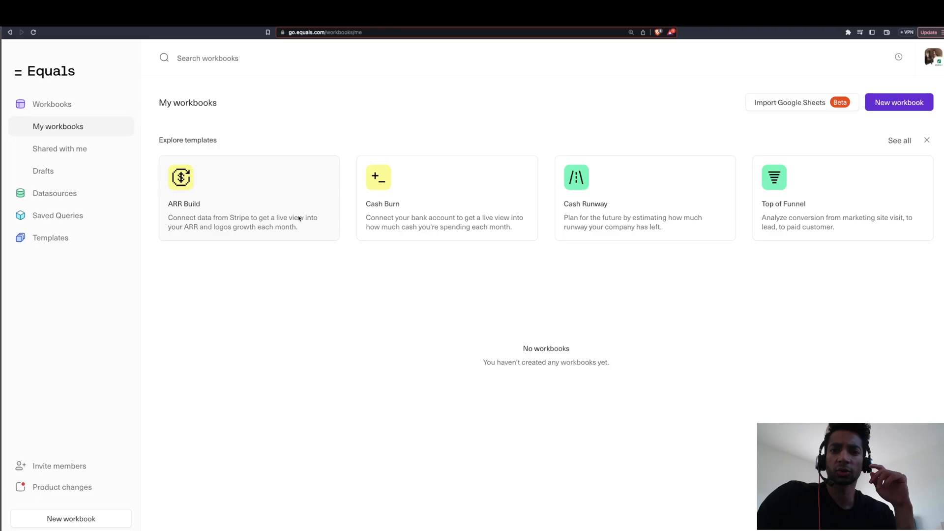
mouse_move(156, 211)
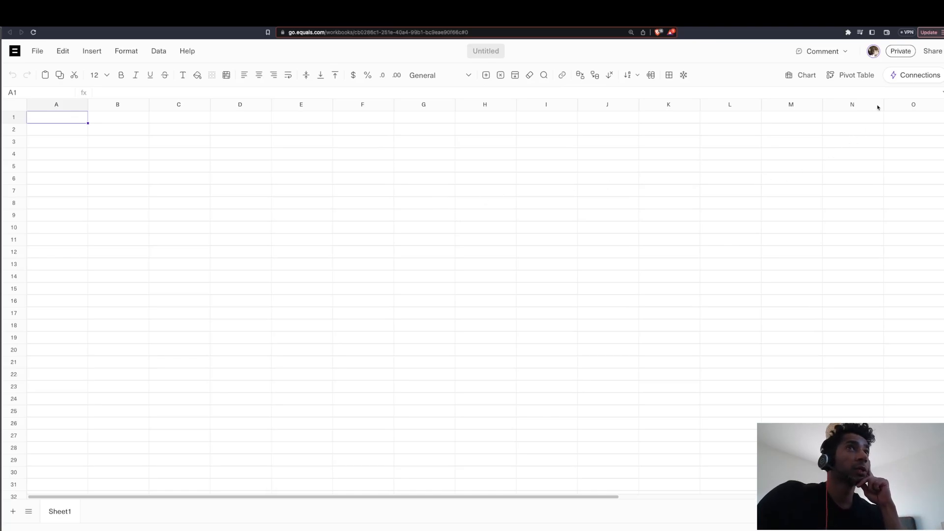
Start connecting a datasource to the sheet from the Connections panel.
click(916, 74)
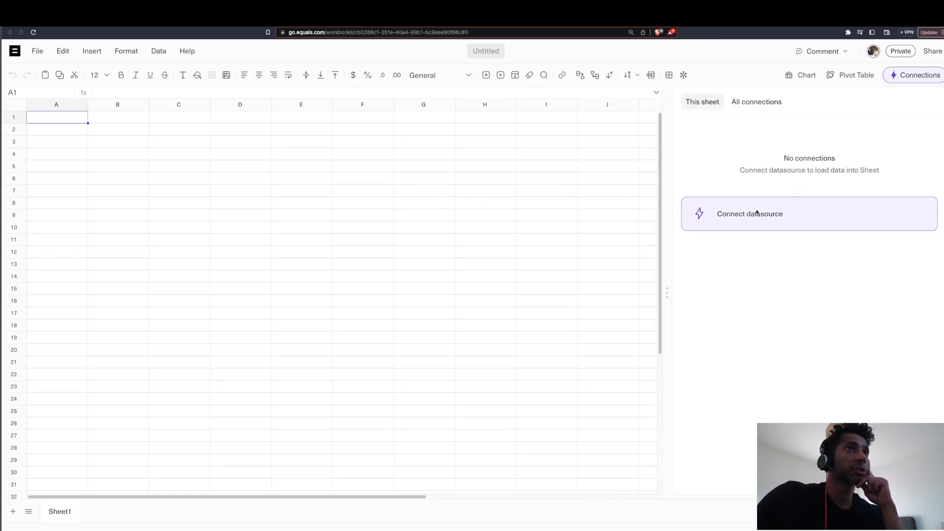
click(749, 214)
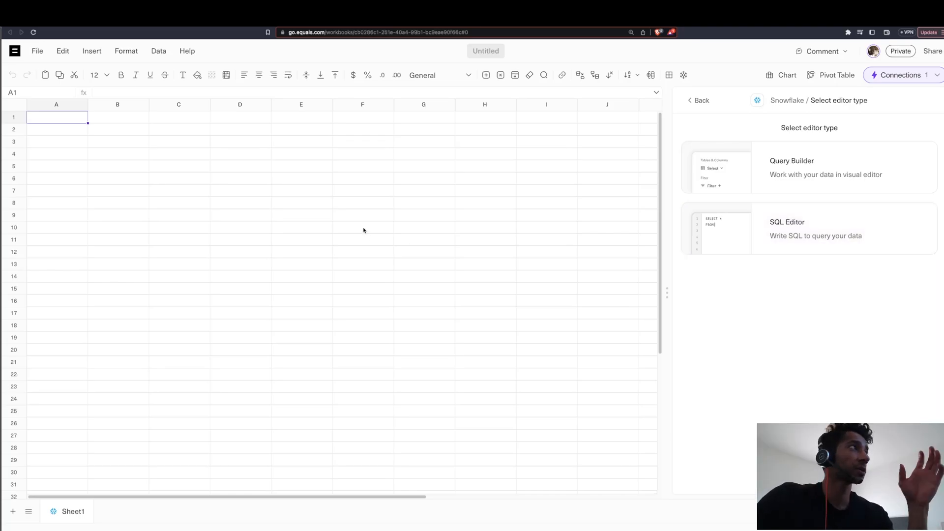
mouse_move(377, 227)
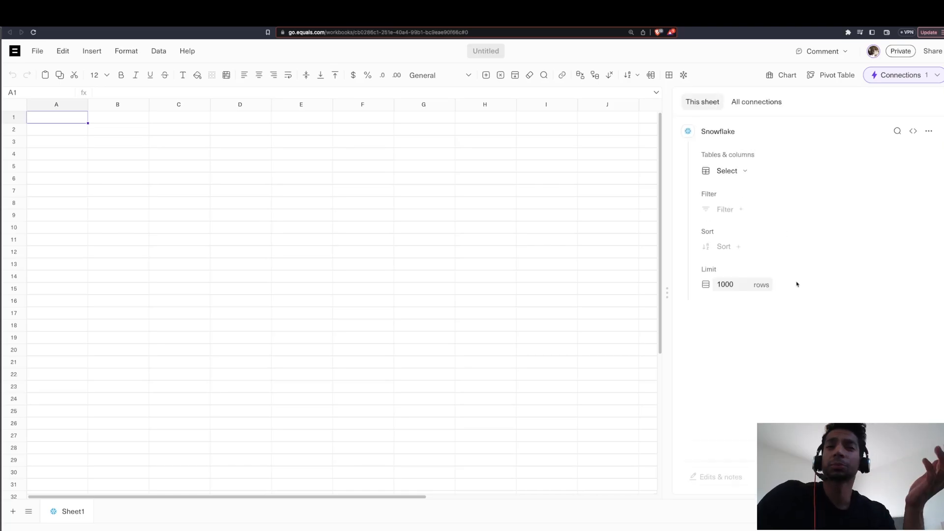
Build the Snowflake query for NETSUITE_MARKETING_SPEND, then bring up the command palette for a new sheet.
click(727, 170)
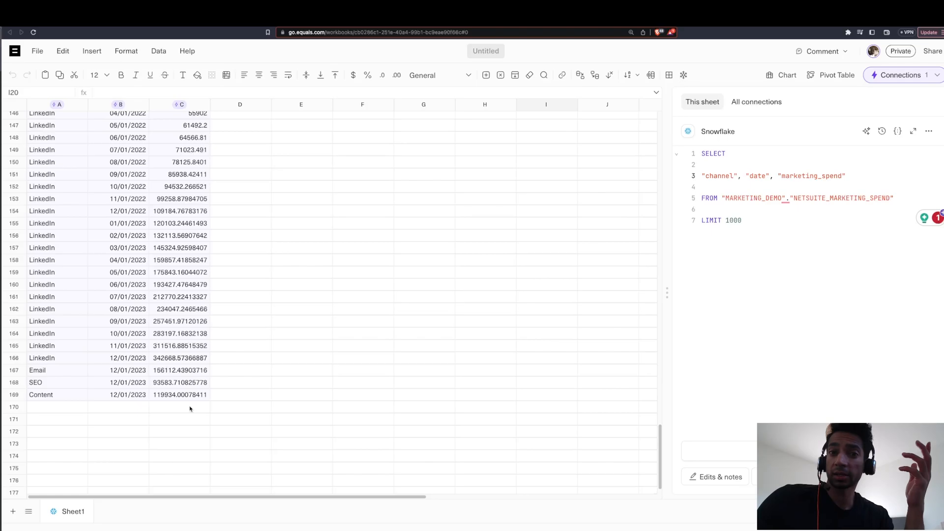
mouse_move(267, 372)
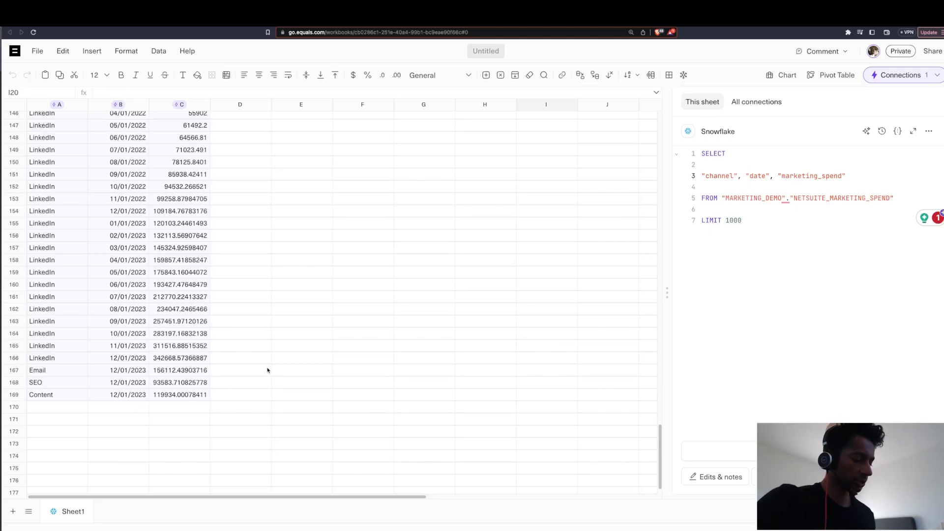
key(cmd+k)
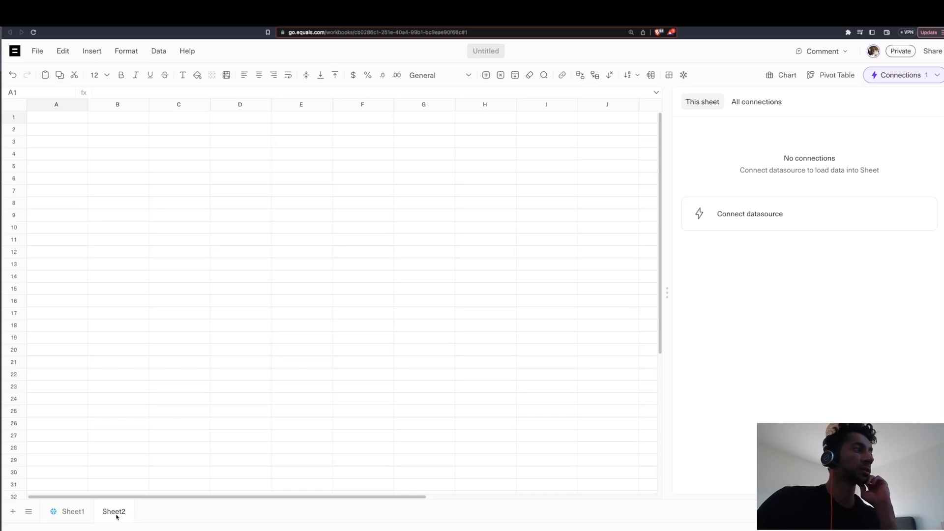
Add a Year column on Sheet1 with the formula =year(B2) in D2.
click(74, 512)
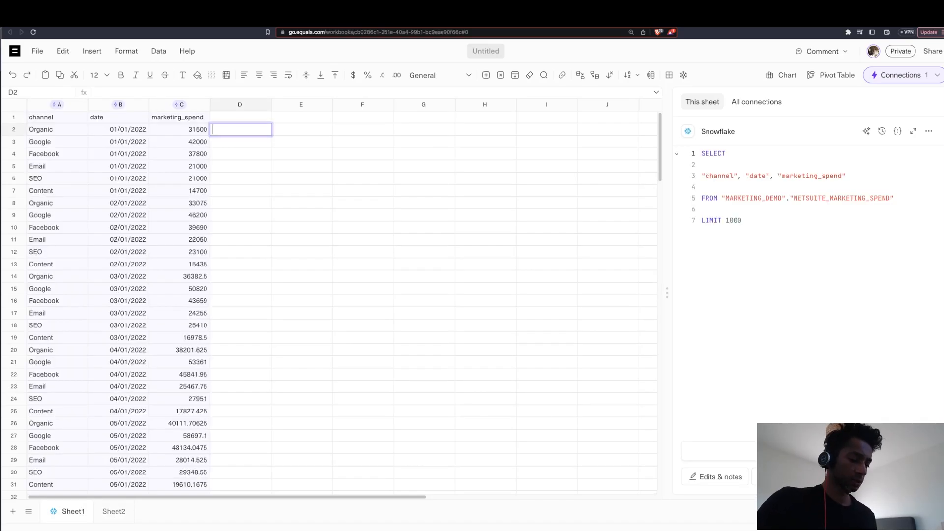
text(=yea)
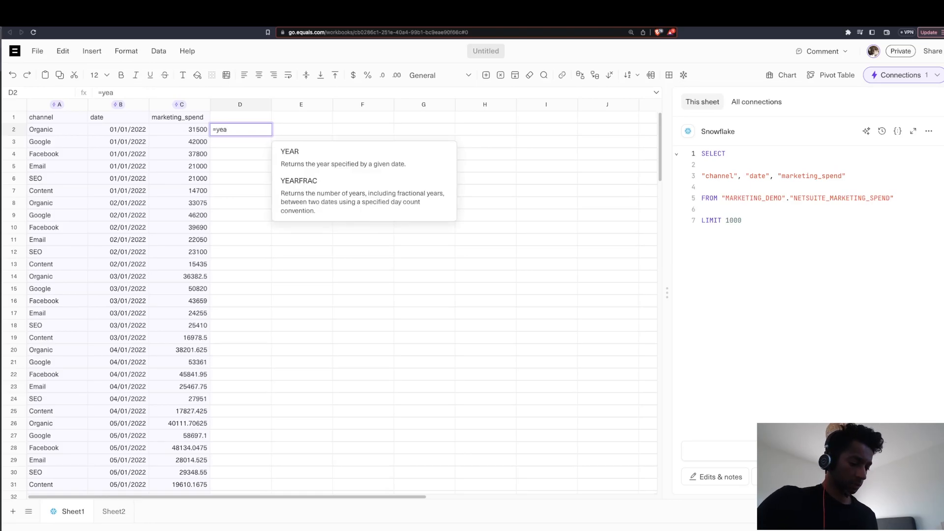
text(r(B2))
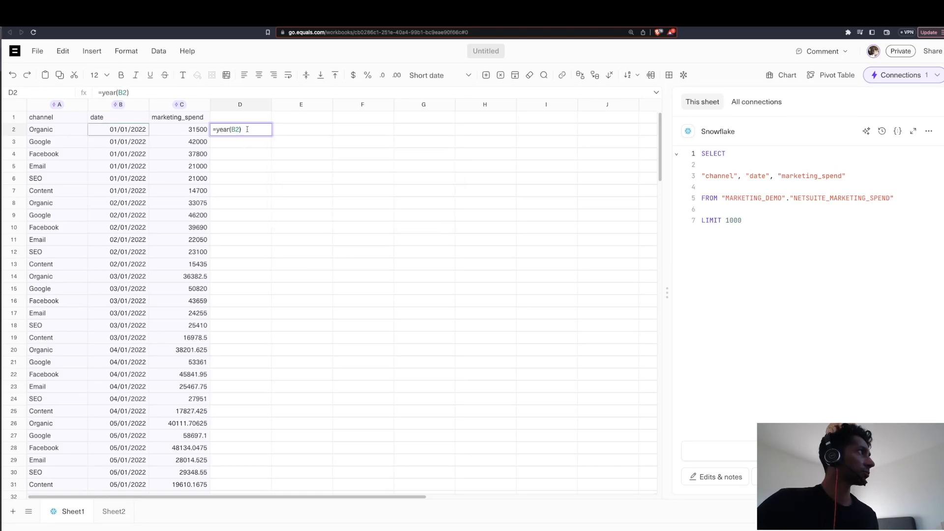
key(Enter)
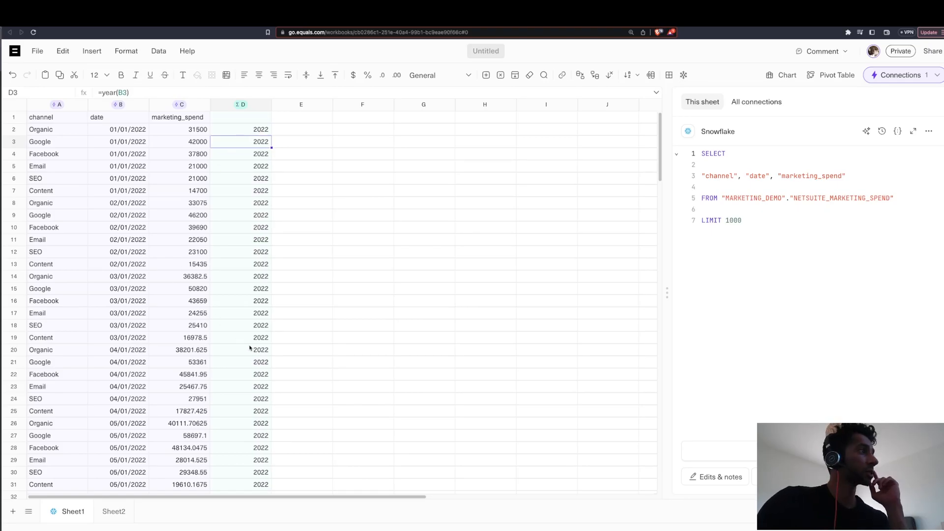
Append a new row 170 below the data with a spend of 250000.
scroll(down, 3)
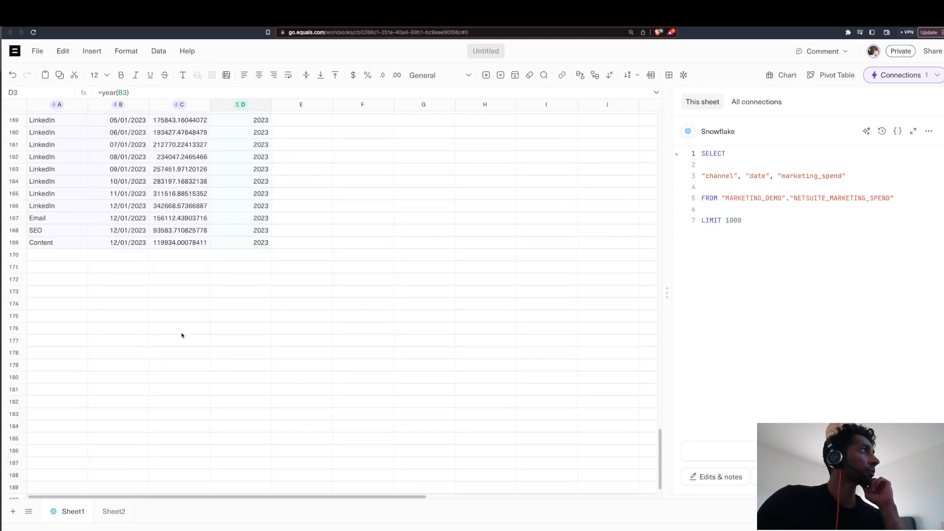
click(57, 255)
text(newspapers)
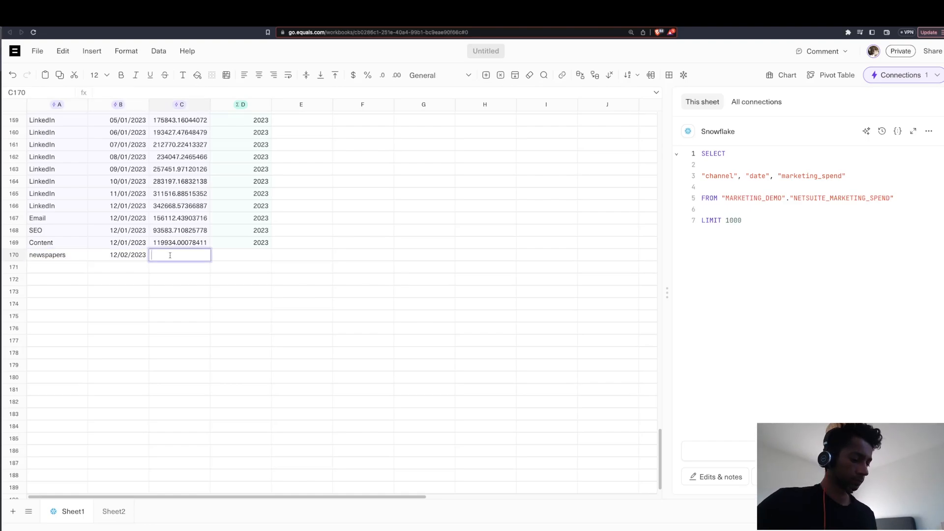
text(250000)
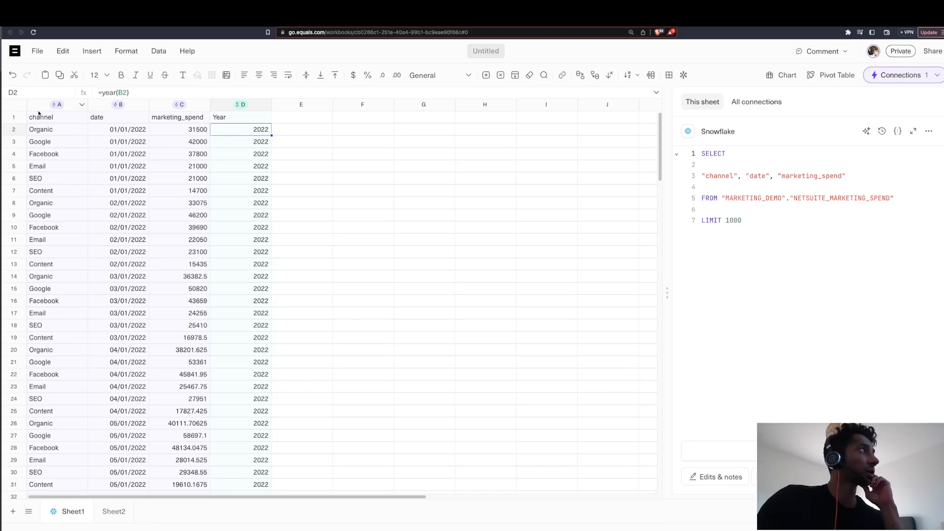
Inspect the newspapers row in the pivot table and close its settings.
scroll(down, 3)
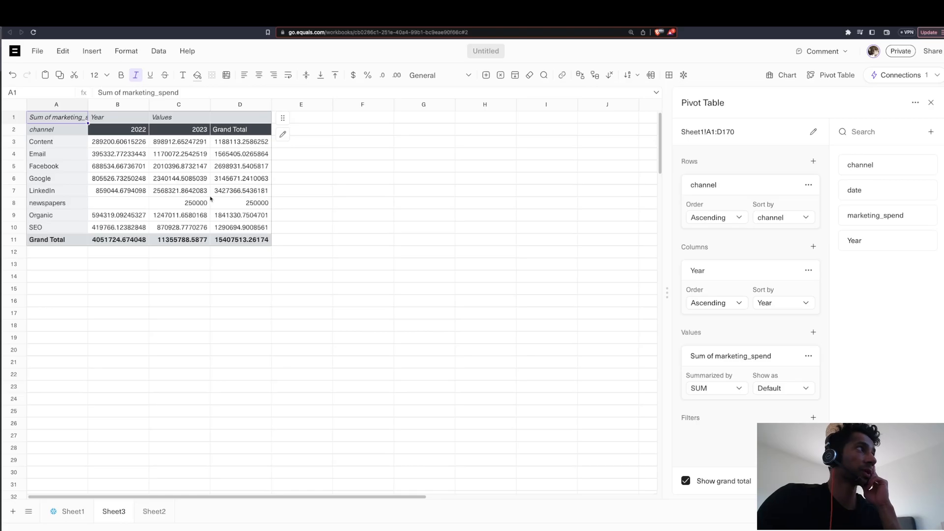
click(47, 202)
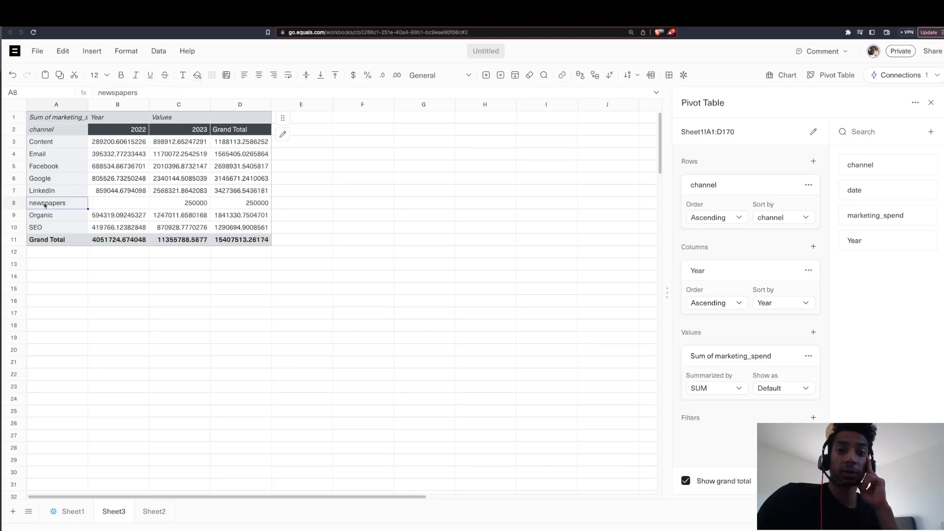
click(931, 102)
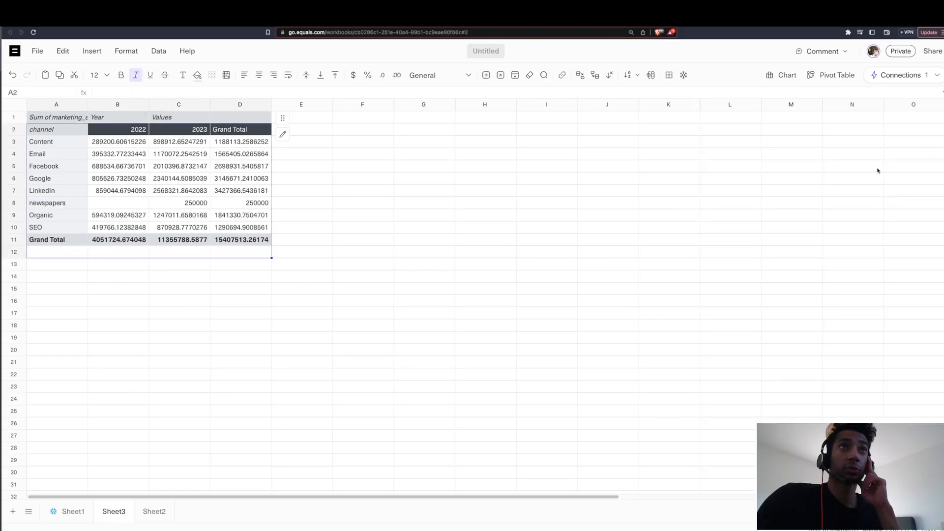
Review Sheet1's Snowflake query connection, then return to the pivot table on Sheet3.
click(74, 511)
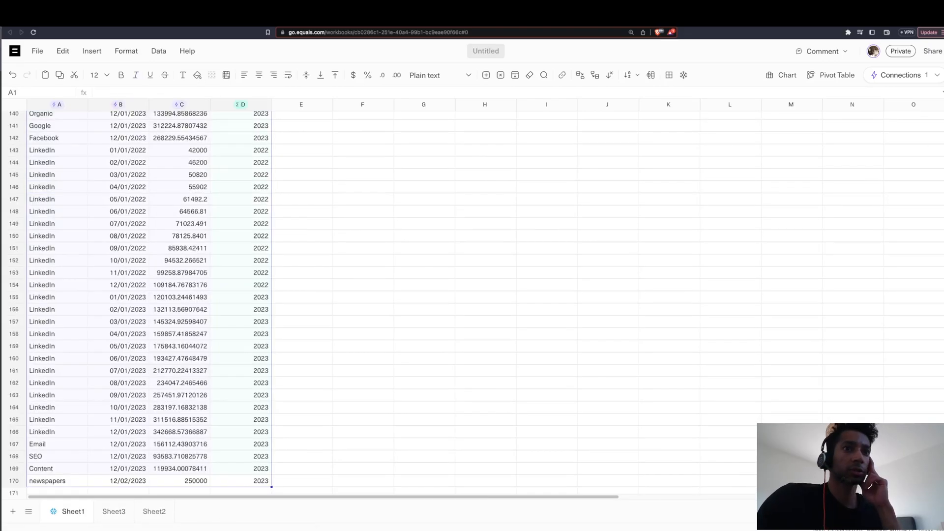
click(900, 74)
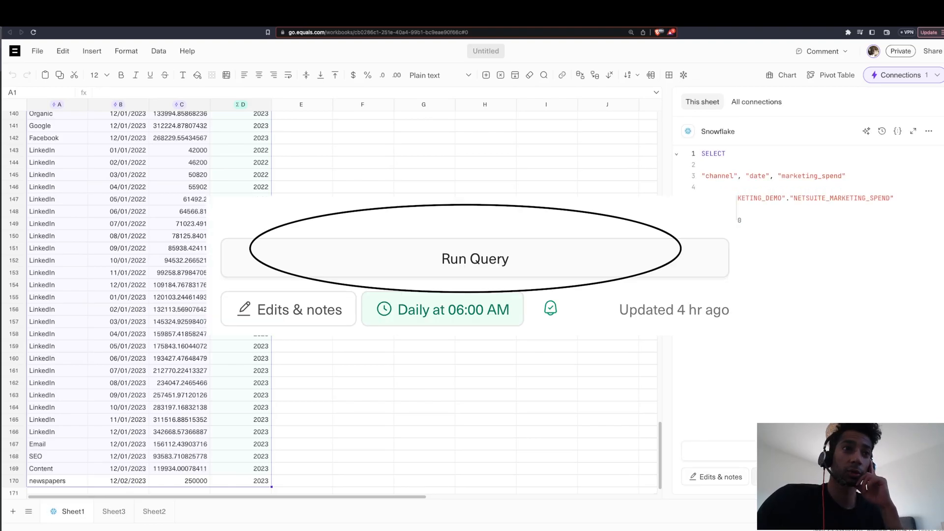
click(475, 258)
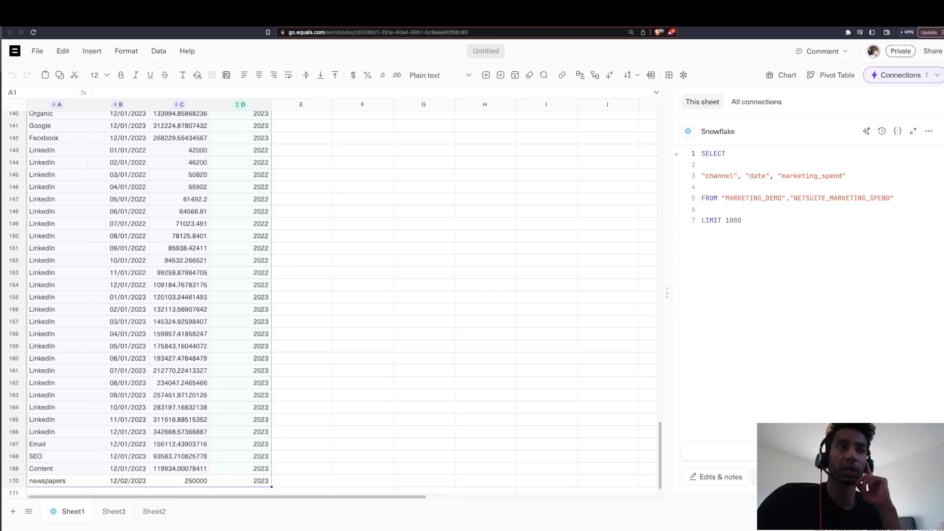
click(113, 512)
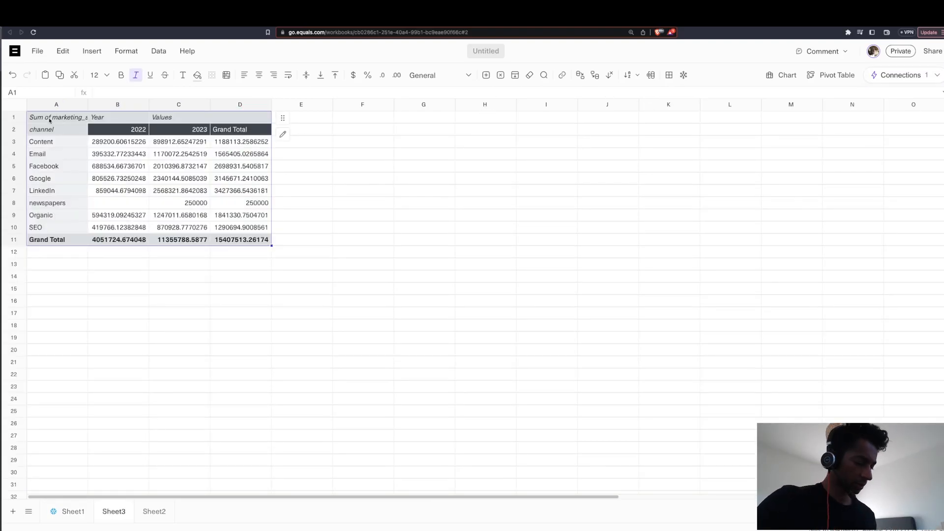
Insert a chart from the pivot table and title it Marketing Spend Overview under Customize.
text(insert chart)
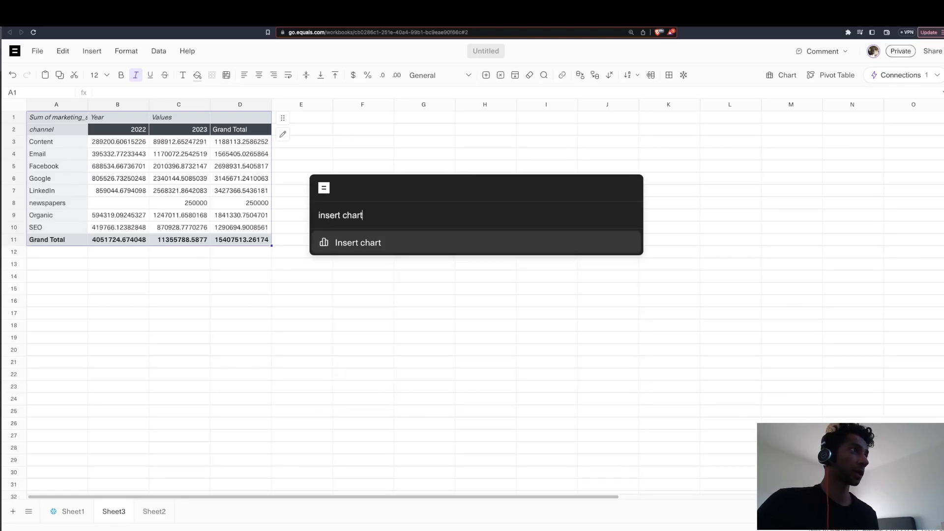
click(358, 243)
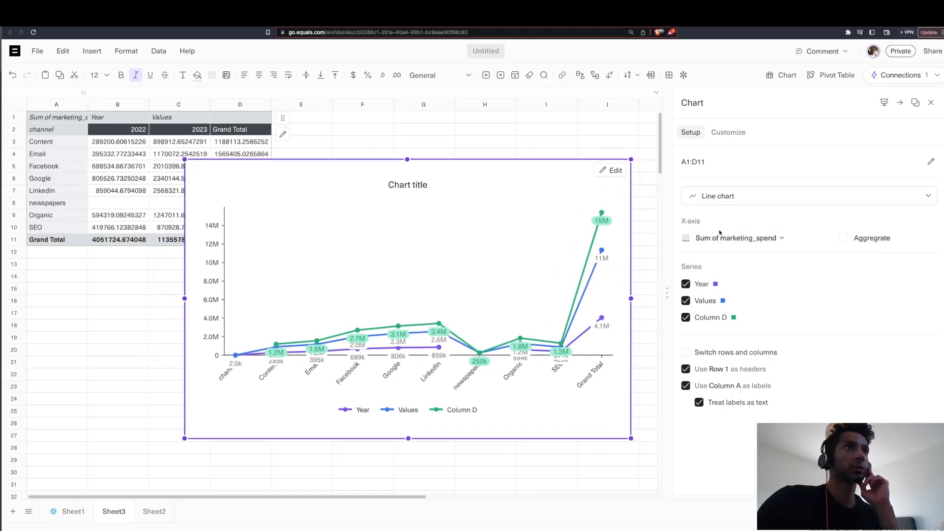
click(728, 131)
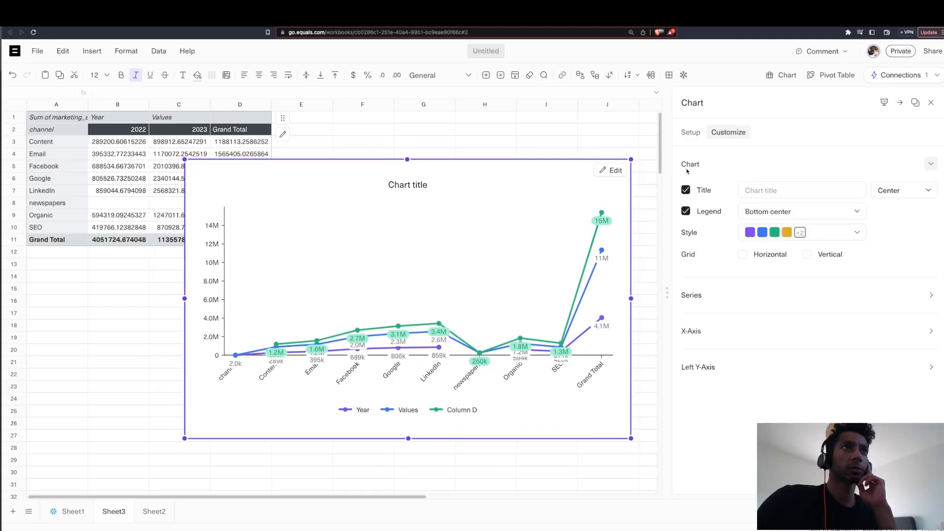
click(801, 190)
text(Marketing Spend Overview)
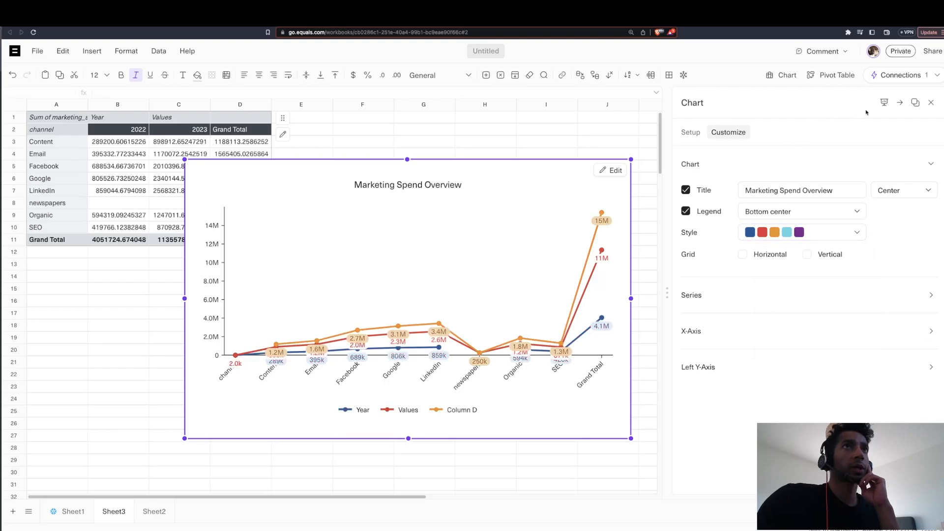
click(885, 103)
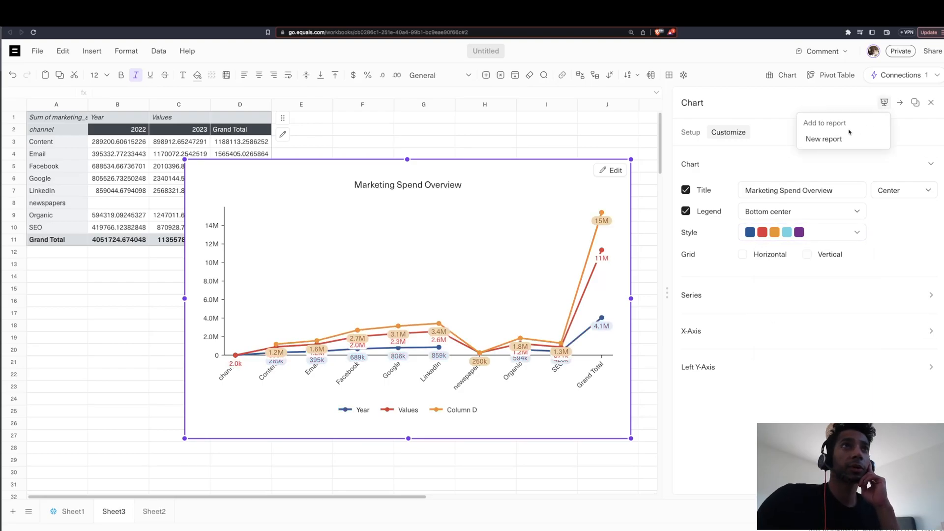
Create a new report titled Yearly Overview with the chart and show its Publish settings.
click(825, 139)
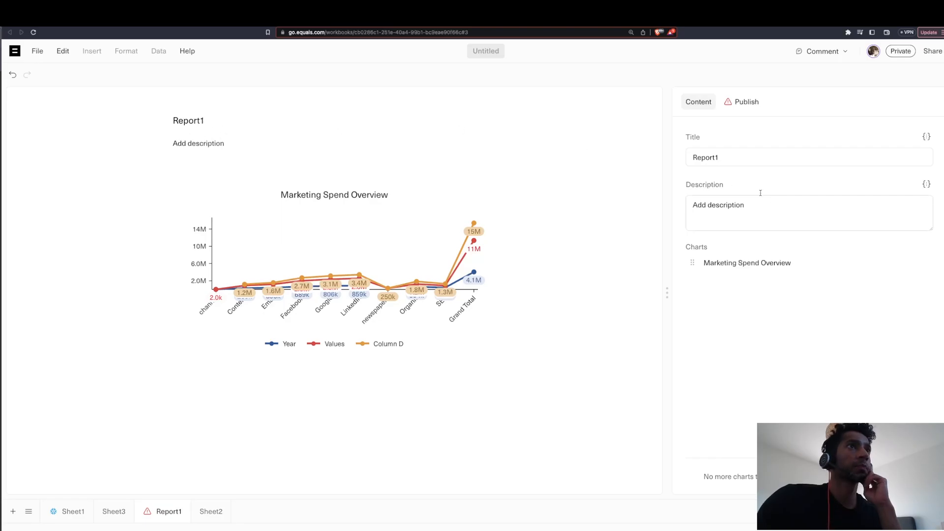
click(73, 512)
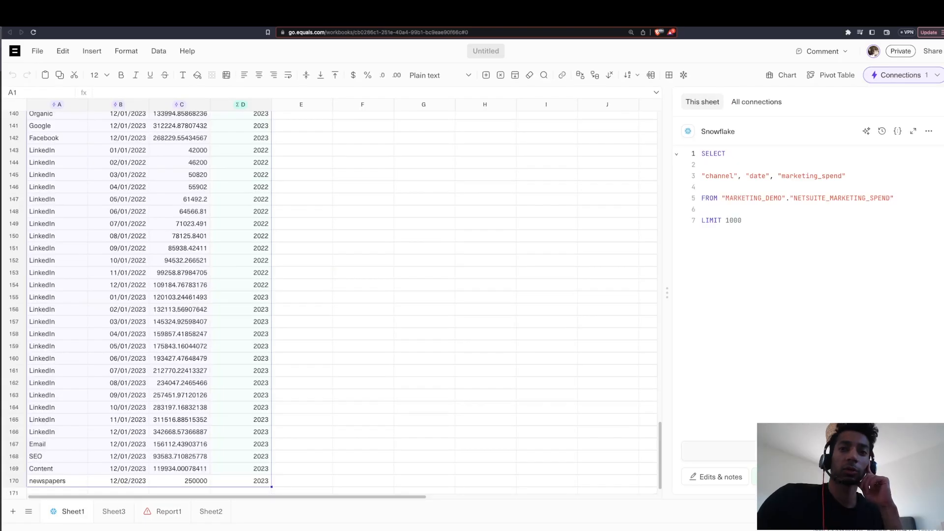
click(169, 511)
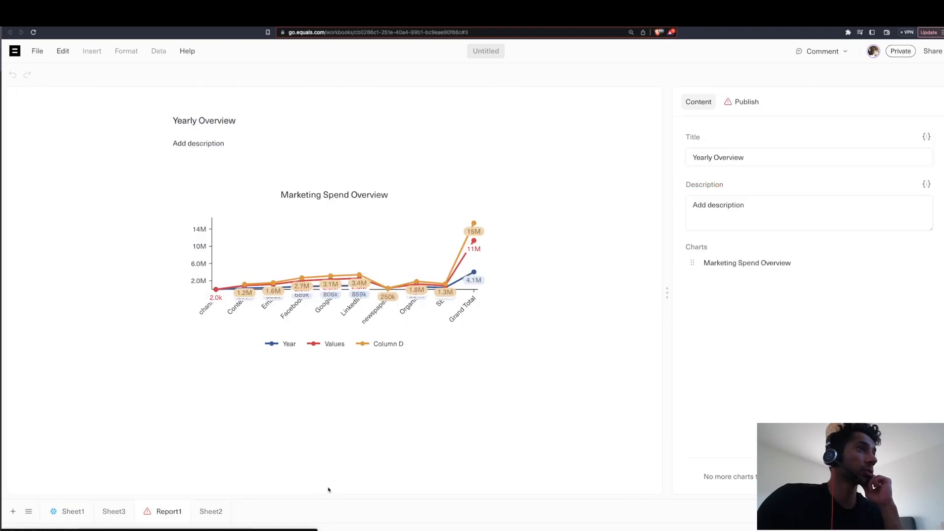
click(747, 102)
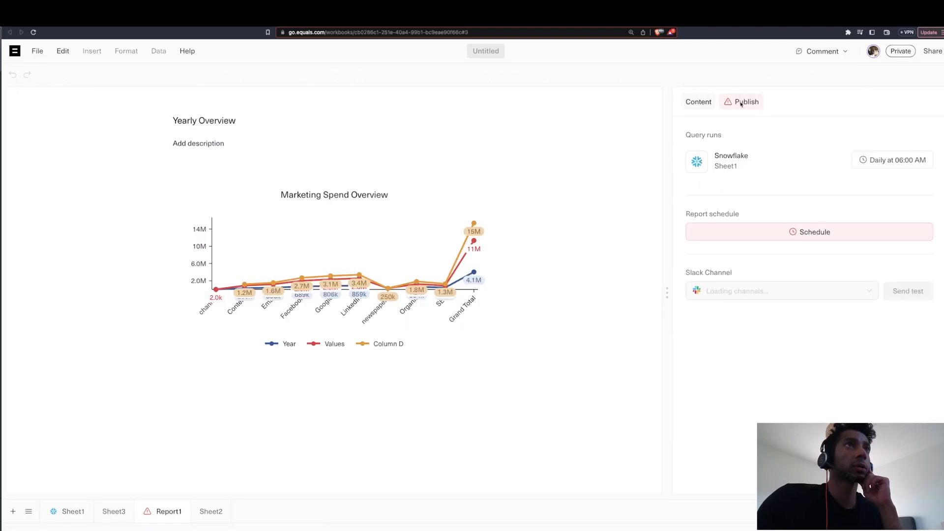
Schedule the report daily, deliver it to #general instead of #daily-chat, and send a test.
click(814, 233)
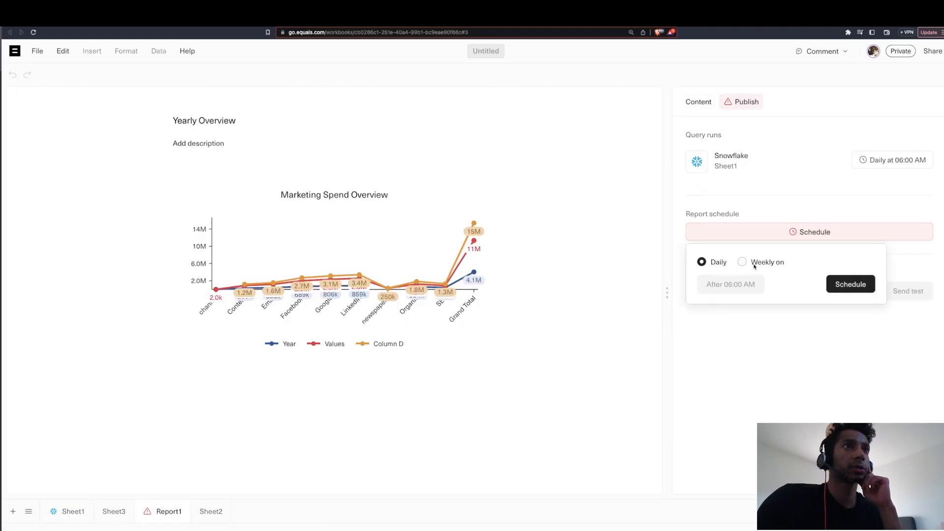
click(850, 283)
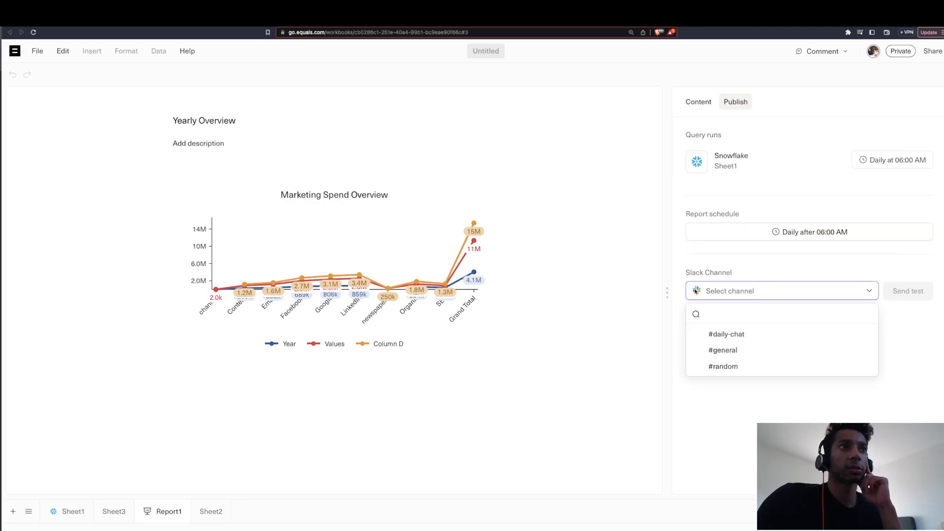
click(726, 334)
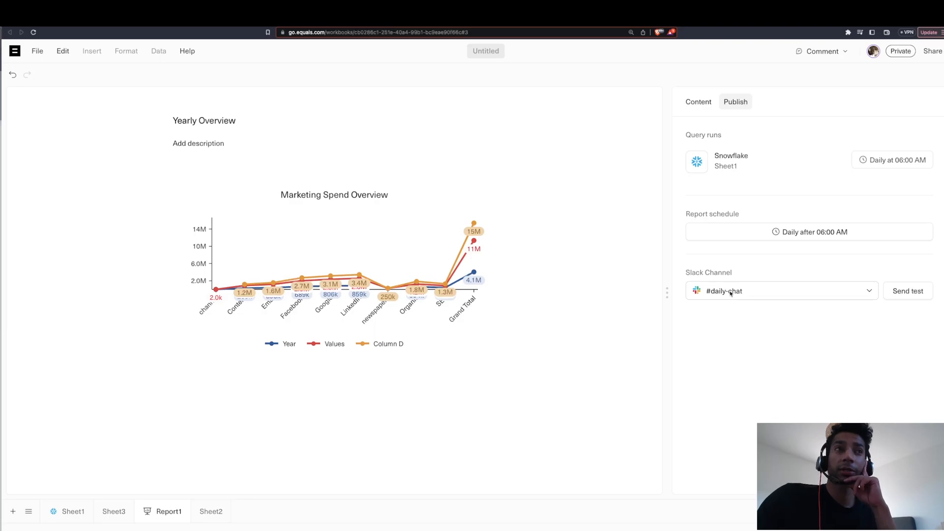
click(782, 291)
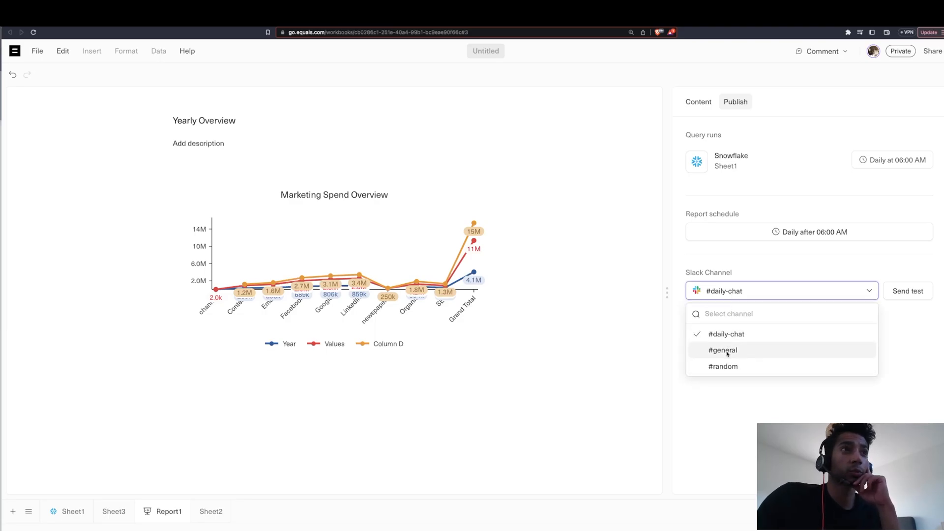
click(723, 351)
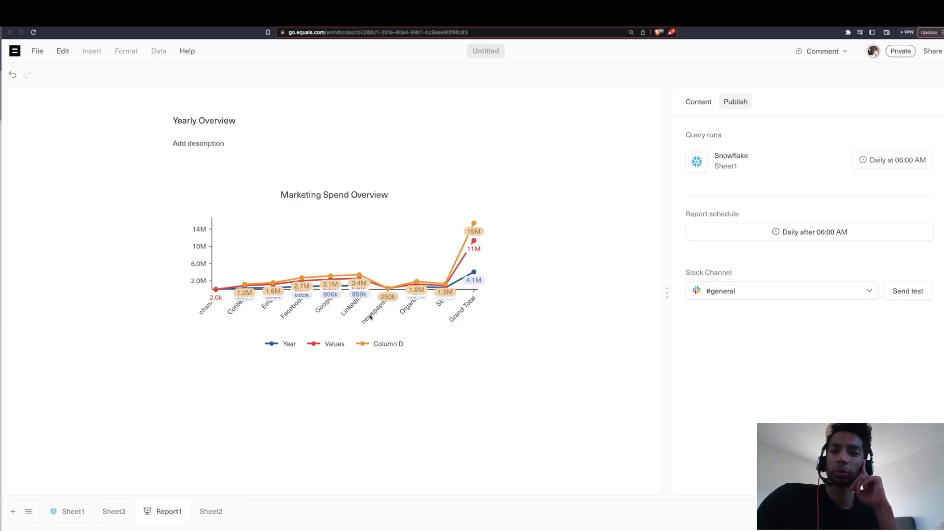
click(908, 291)
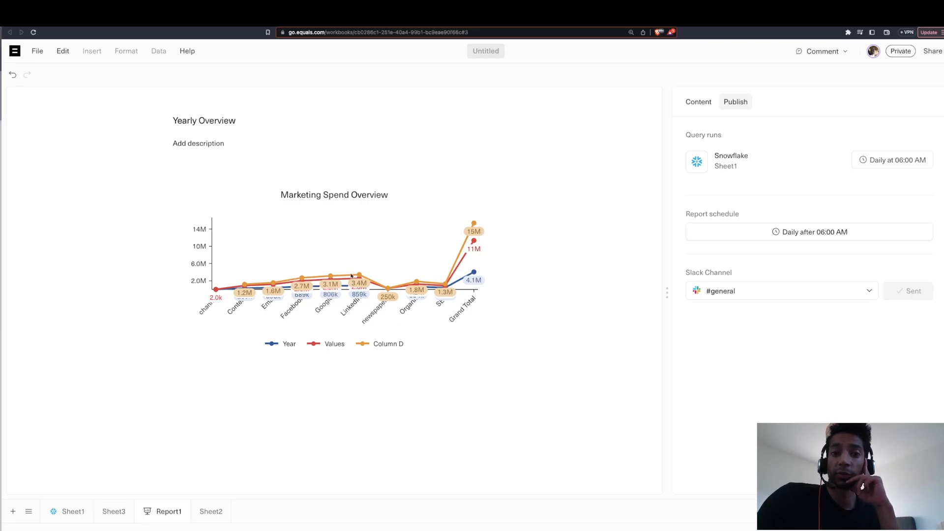